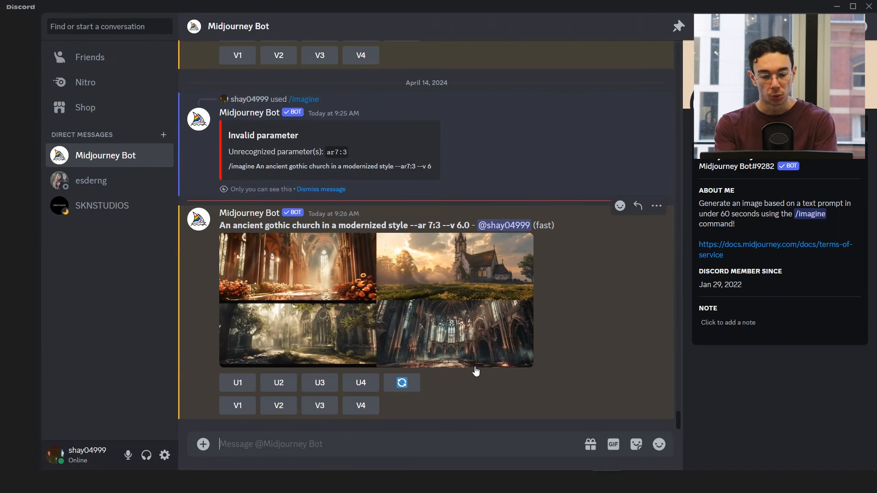
Enlarge the St Mary's Cathedral Sydney image grid.
scroll("down", 3)
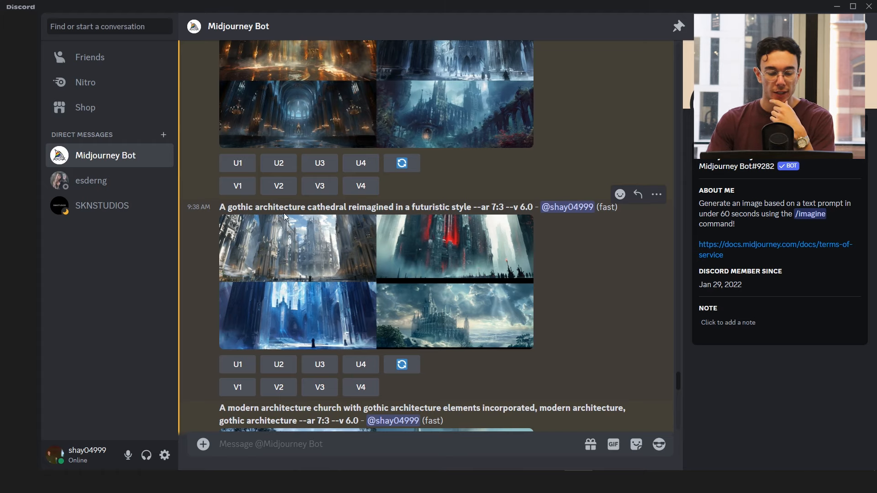
mouse_move(450, 229)
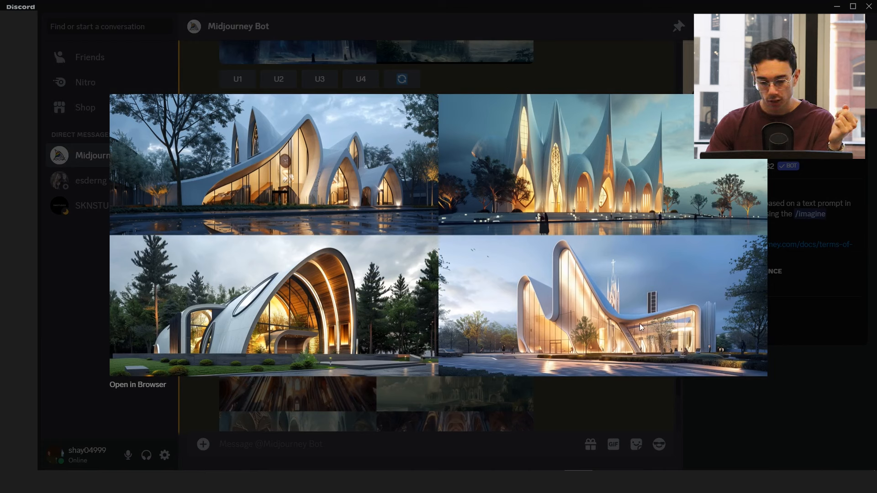
mouse_move(564, 143)
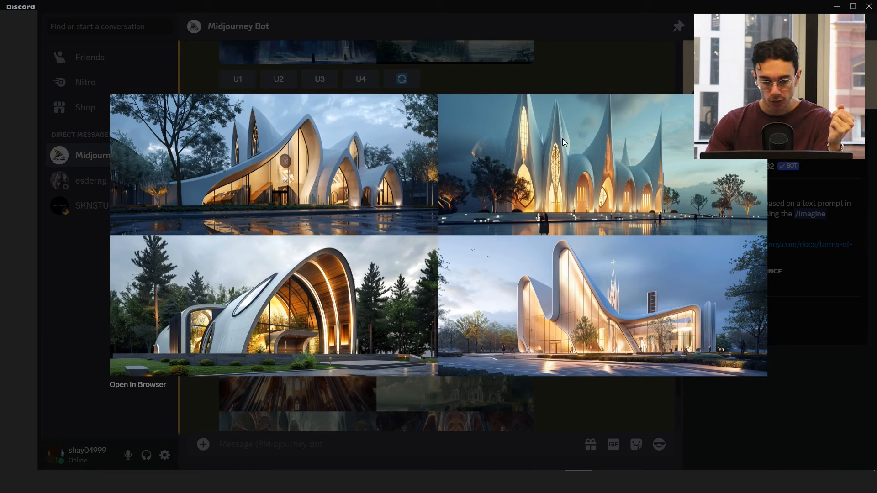
mouse_move(548, 170)
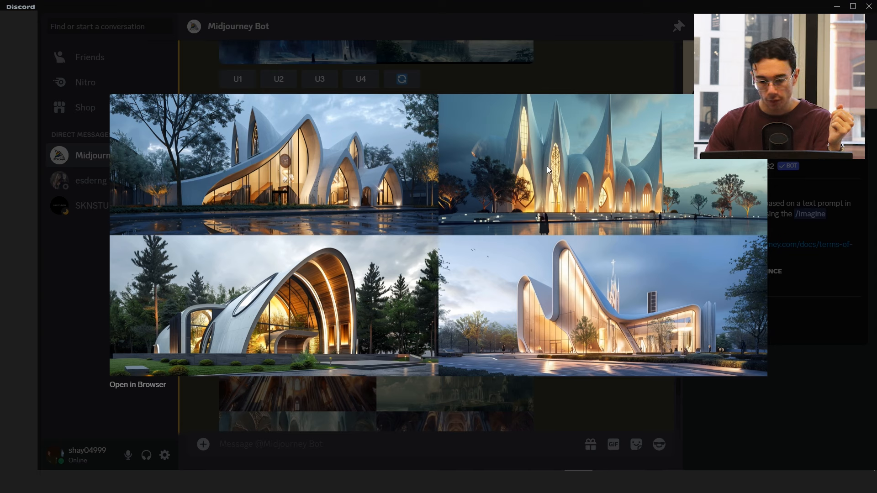
mouse_move(558, 196)
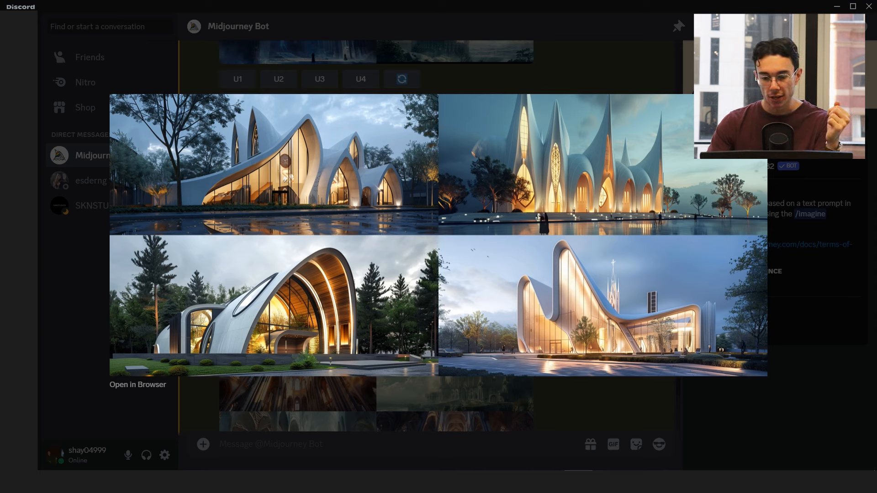
mouse_move(691, 168)
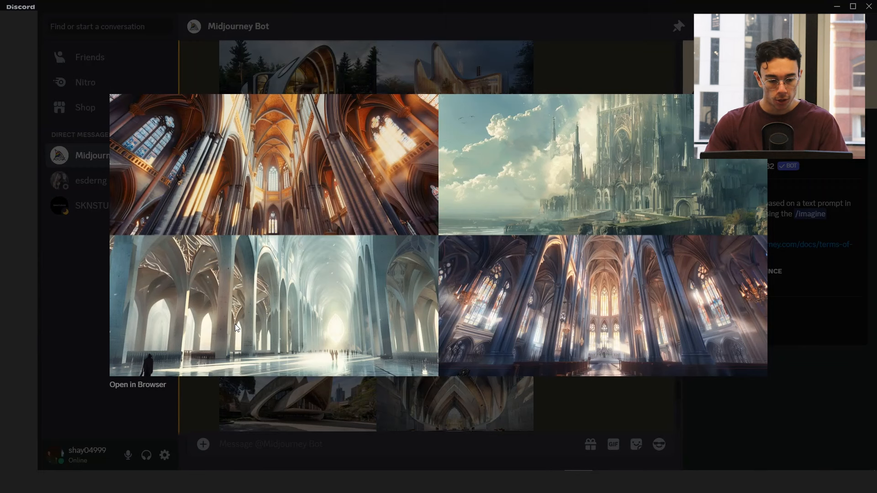
mouse_move(250, 306)
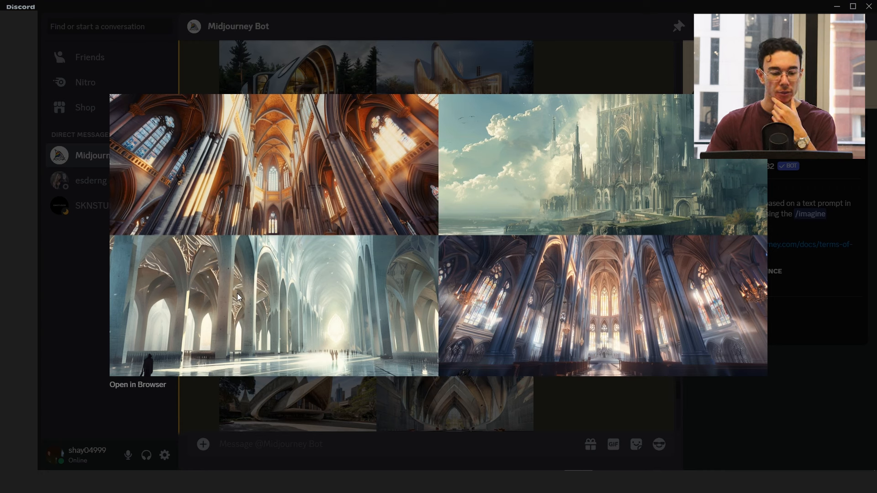
mouse_move(198, 307)
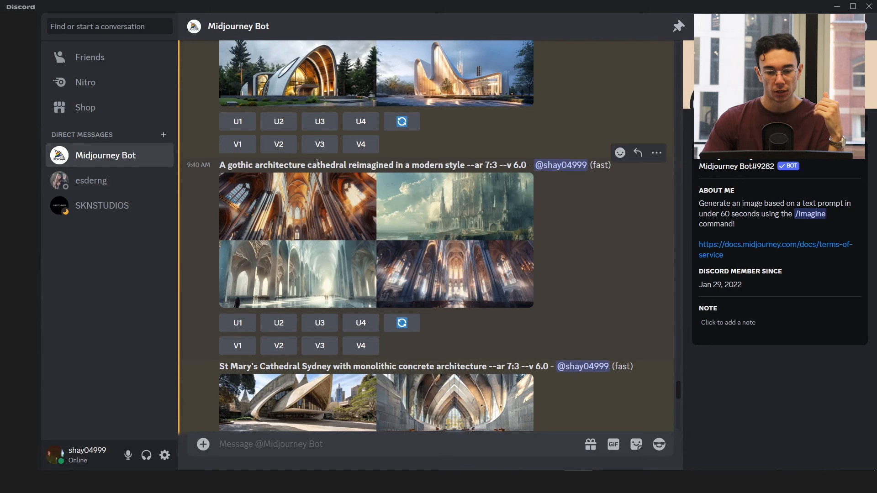
mouse_move(409, 231)
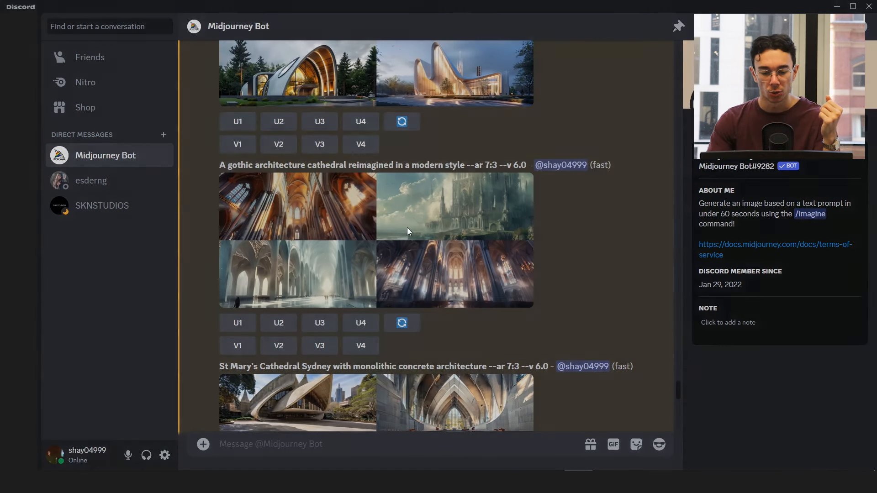
left_click(408, 231)
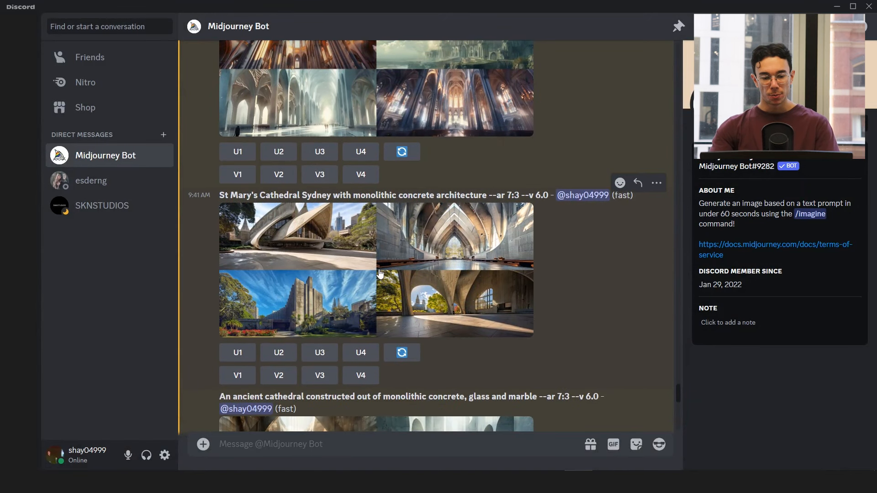
mouse_move(354, 213)
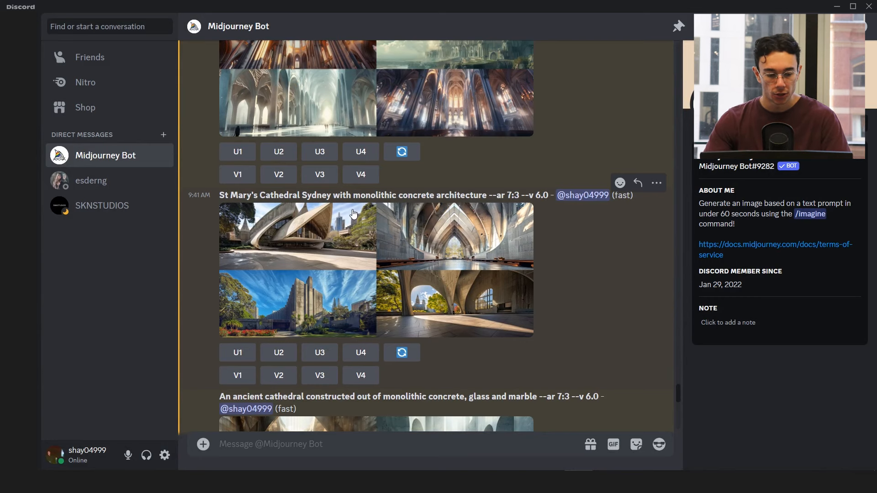
mouse_move(337, 208)
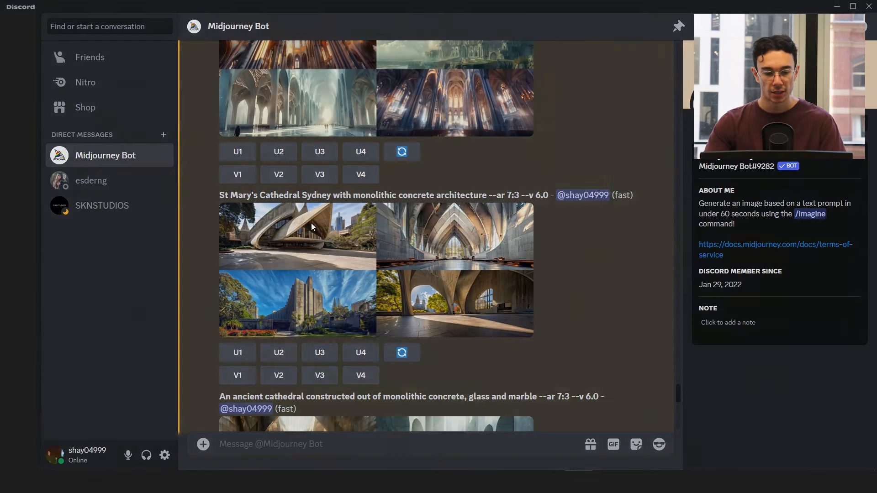
left_click(297, 236)
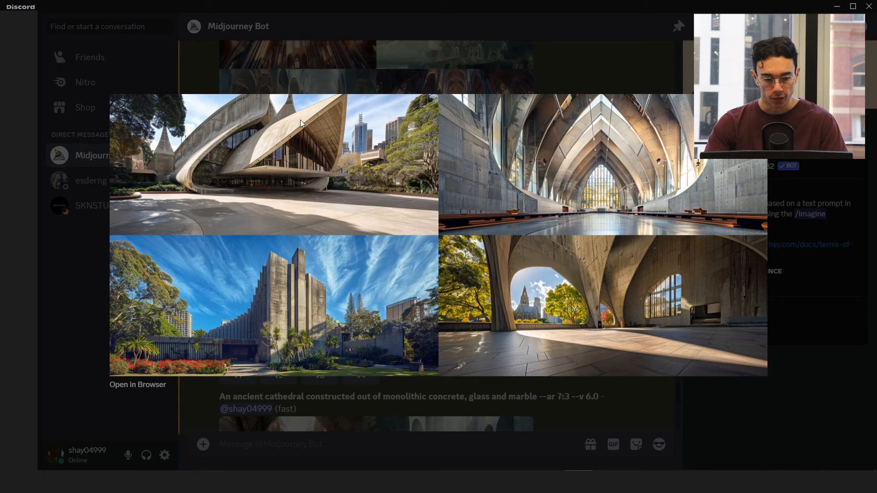
mouse_move(605, 374)
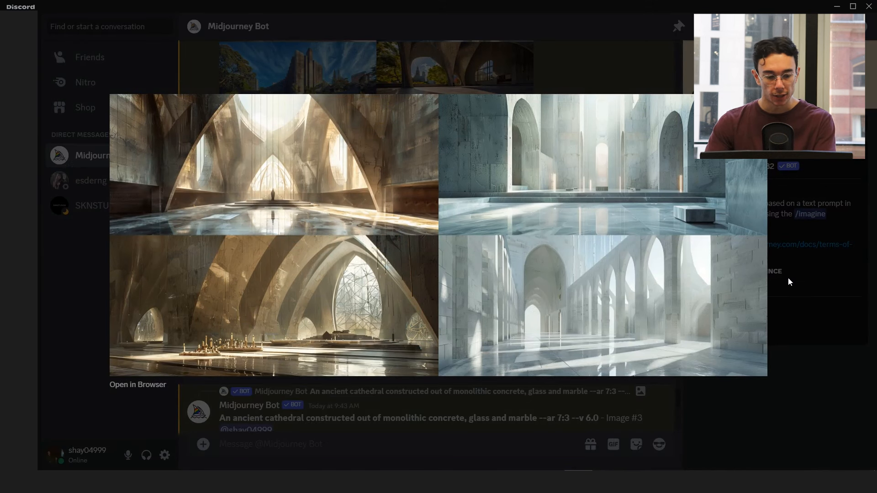
mouse_move(360, 312)
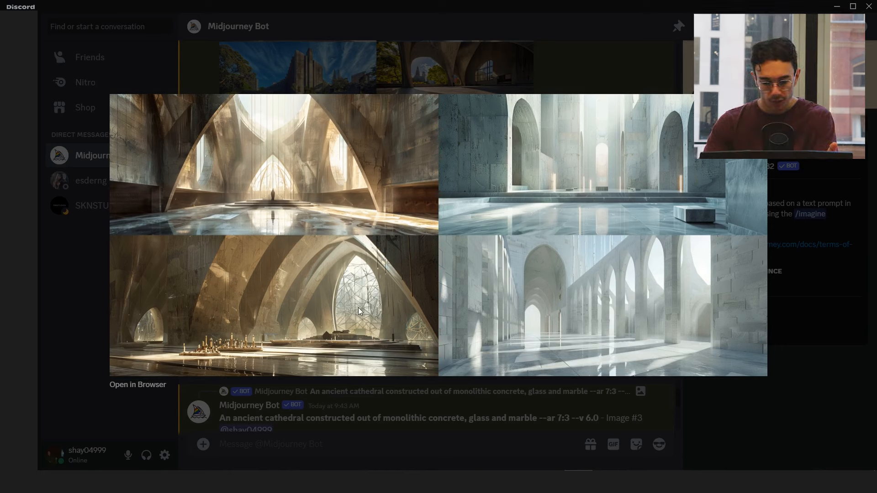
mouse_move(352, 287)
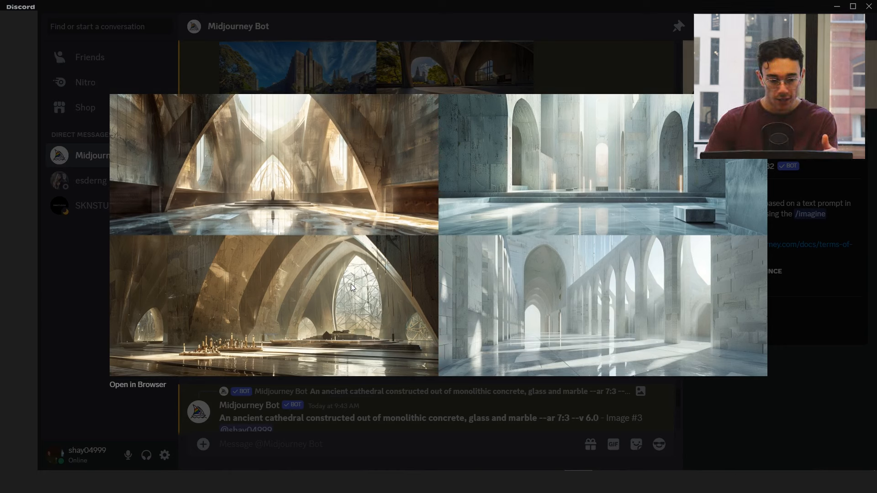
mouse_move(302, 278)
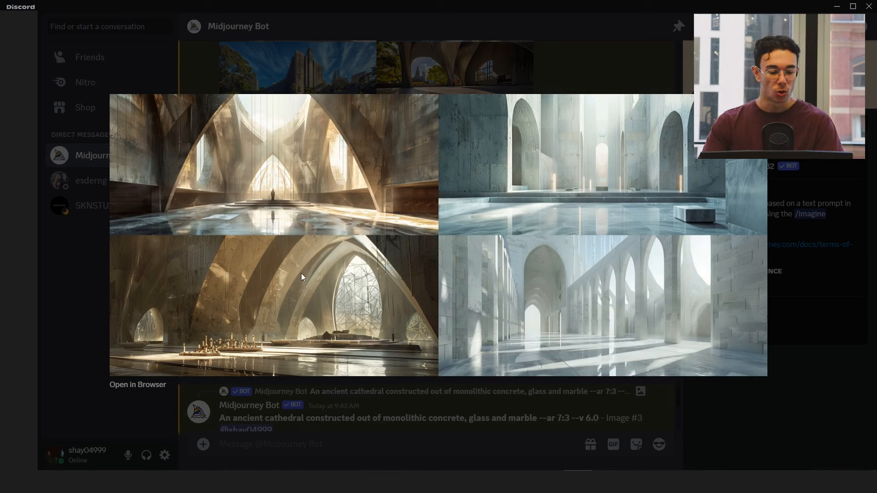
mouse_move(357, 351)
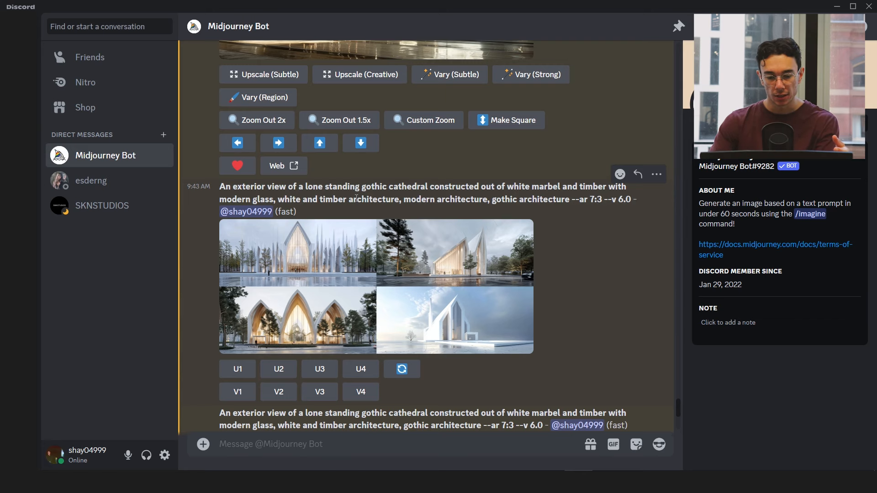
Enlarge the white marble and timber cathedral grid and browse further down the DM.
double_click(507, 199)
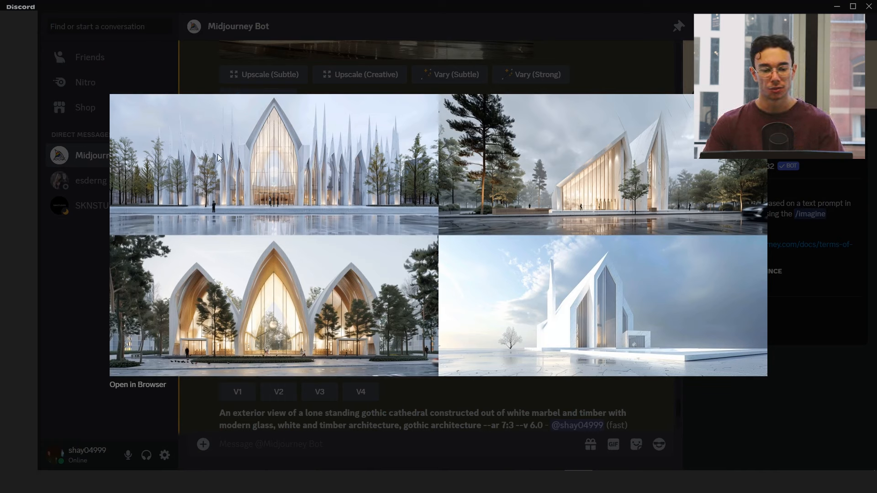
mouse_move(568, 395)
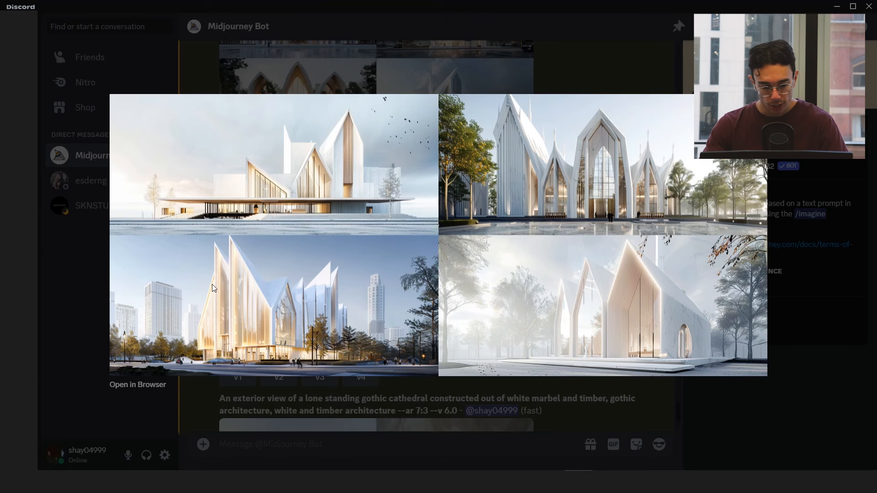
mouse_move(423, 315)
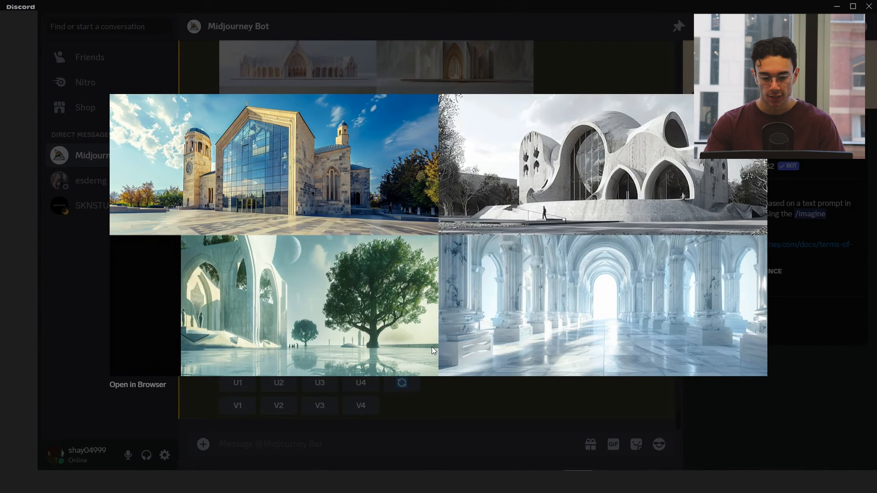
mouse_move(287, 153)
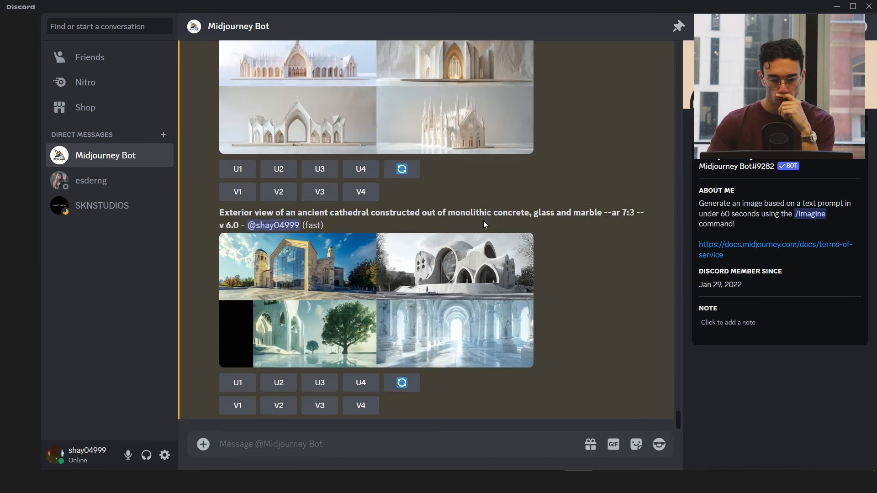
left_click(320, 224)
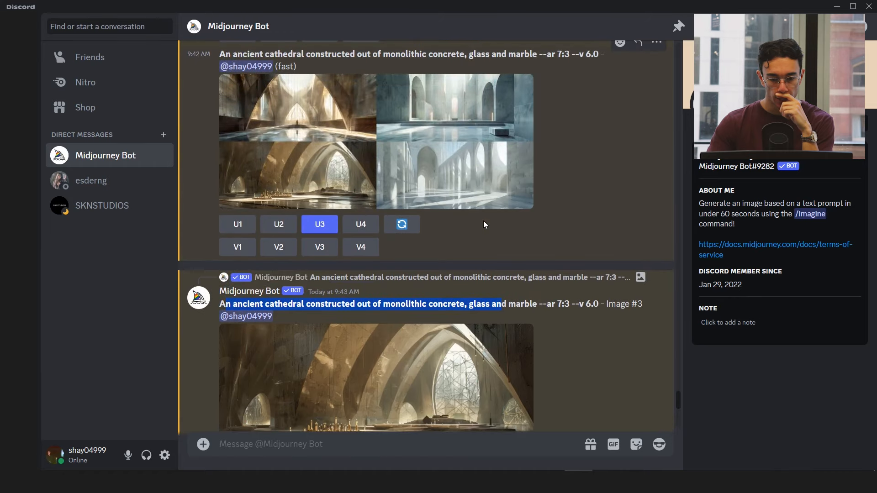
left_click(377, 382)
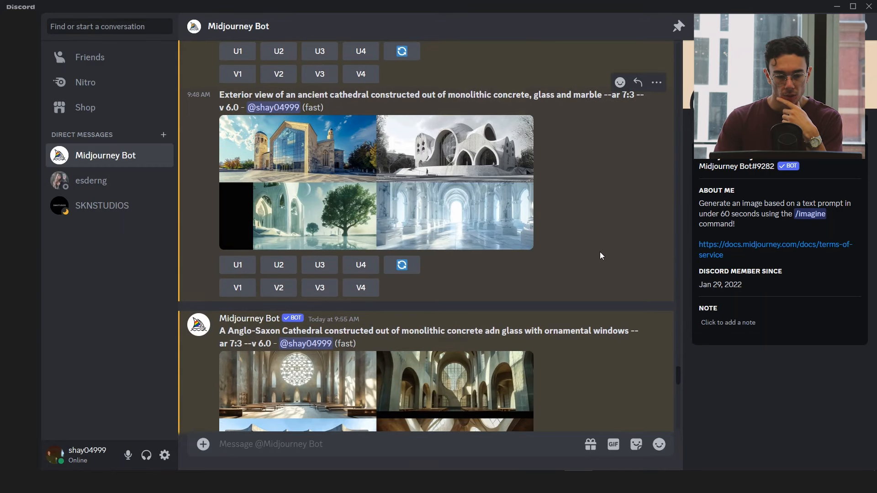
scroll("down", 3)
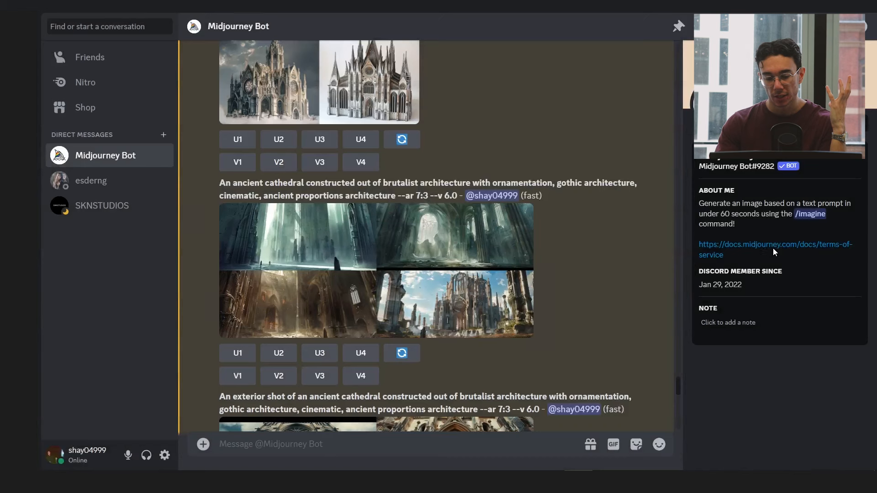
scroll("down", 3)
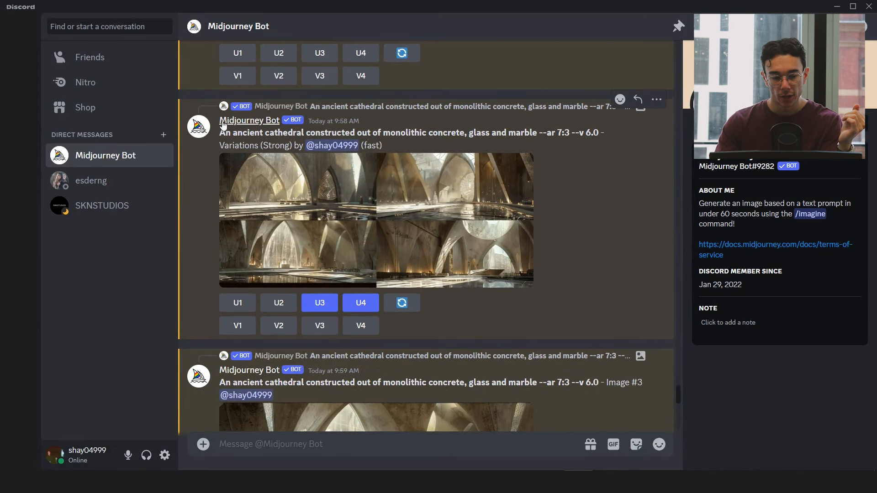
mouse_move(481, 212)
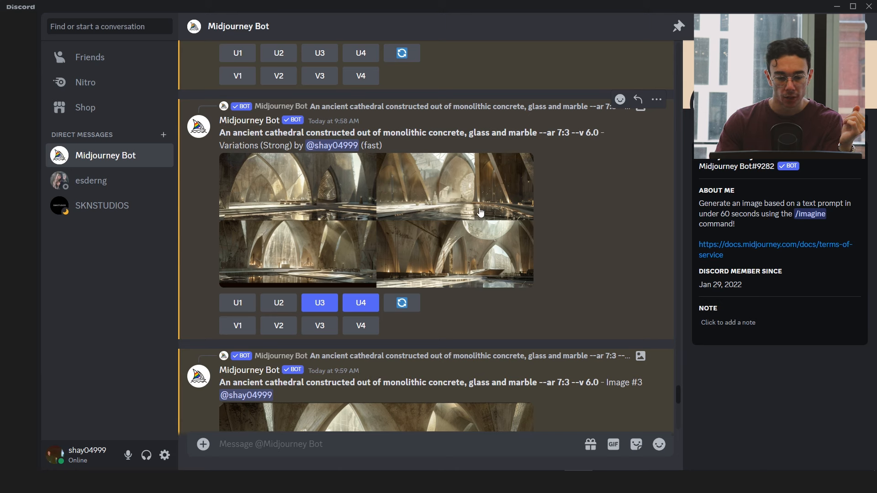
left_click(481, 212)
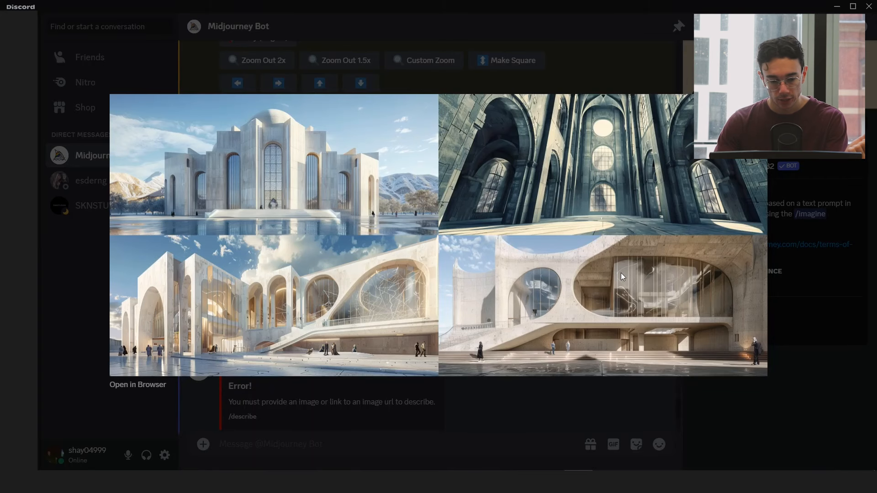
mouse_move(443, 210)
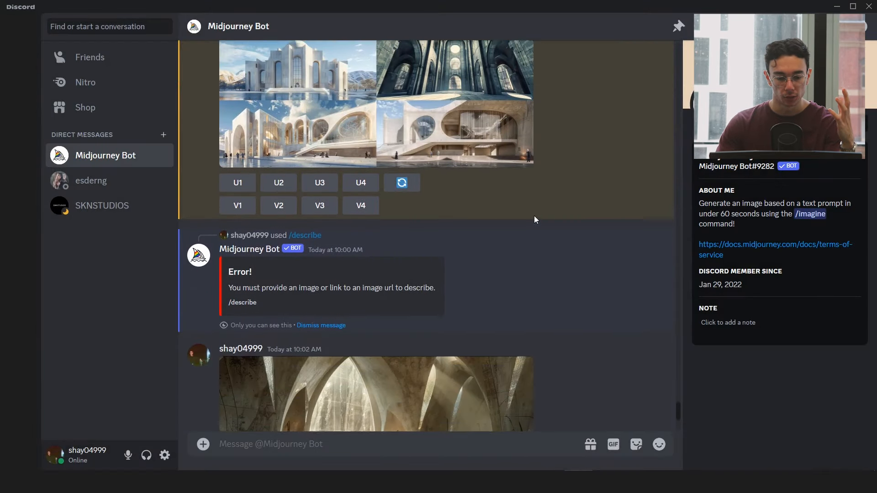
Select the third suggested prompt's text.
left_click(374, 393)
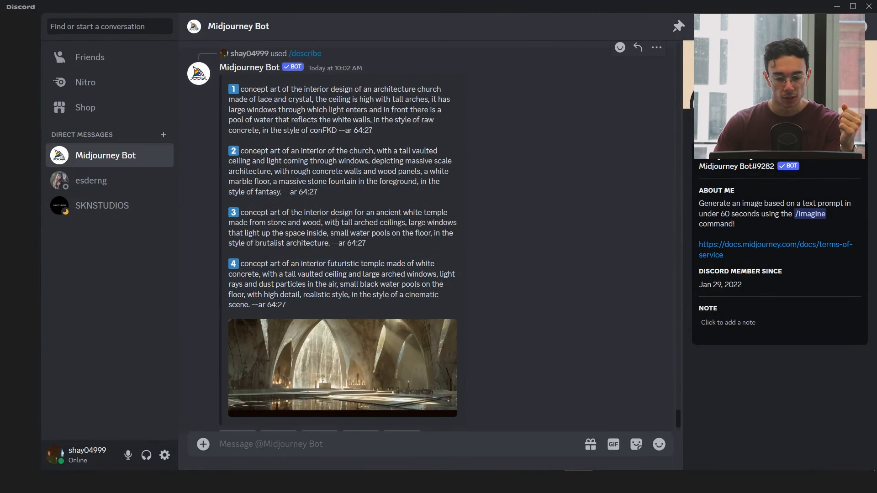
scroll("down", 3)
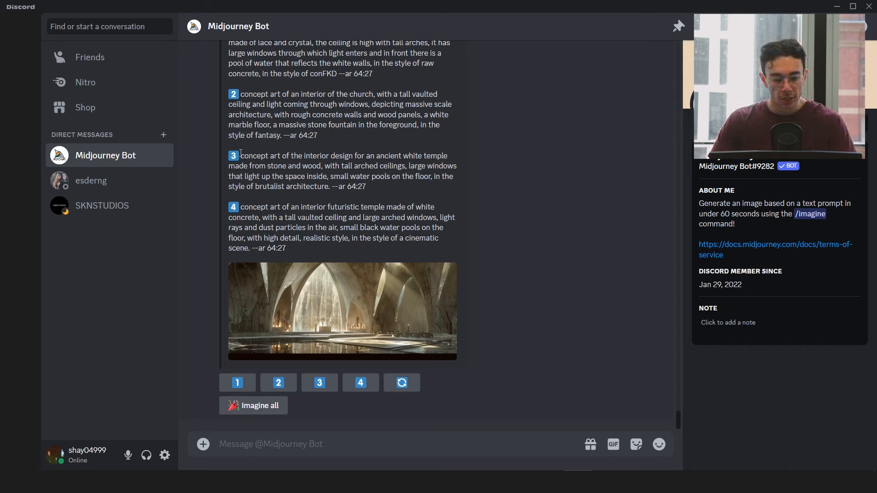
left_click_drag(239, 155, 331, 186)
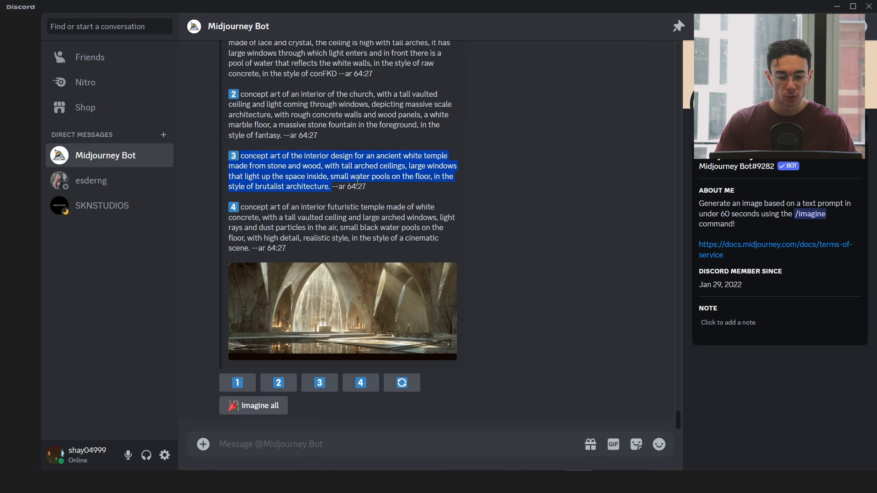
left_click(253, 406)
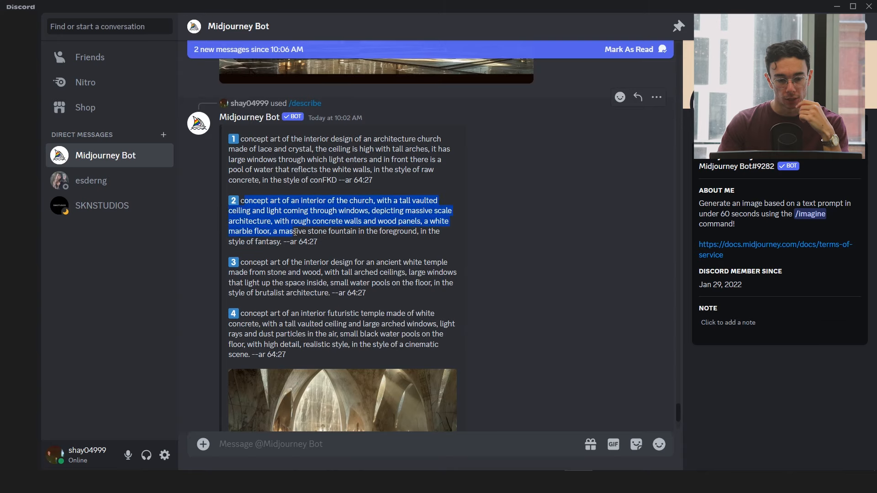
Enlarge the snowy white-concrete gothic cathedral grid further down the DM.
scroll("down", 3)
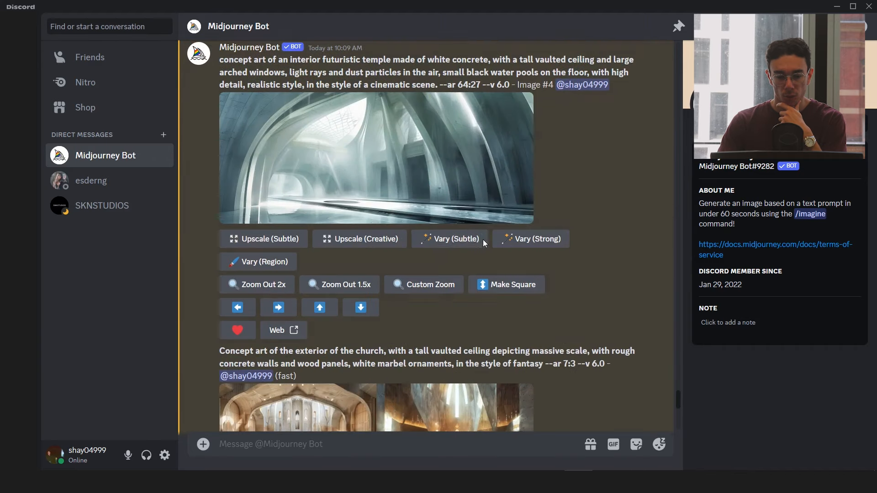
scroll("down", 3)
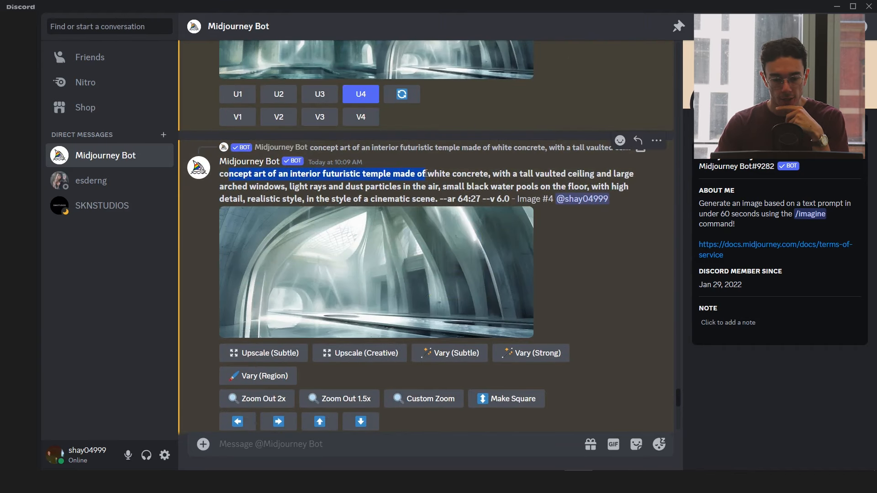
scroll("down", 3)
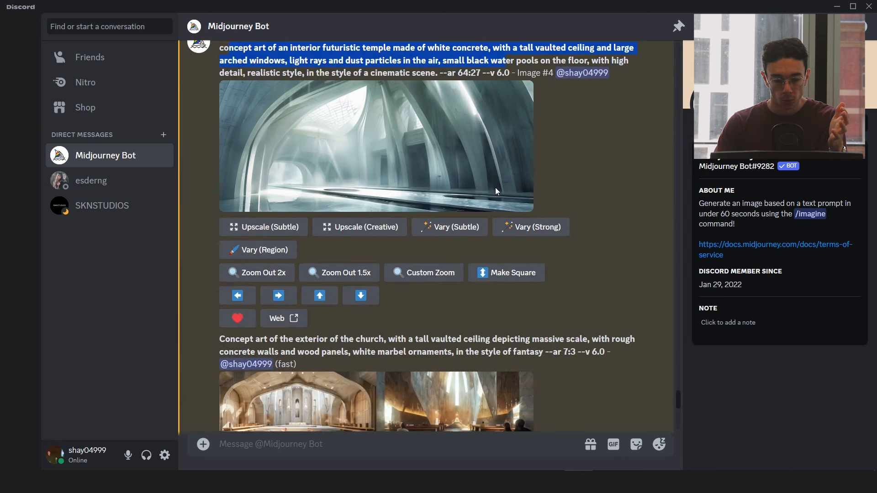
scroll("down", 3)
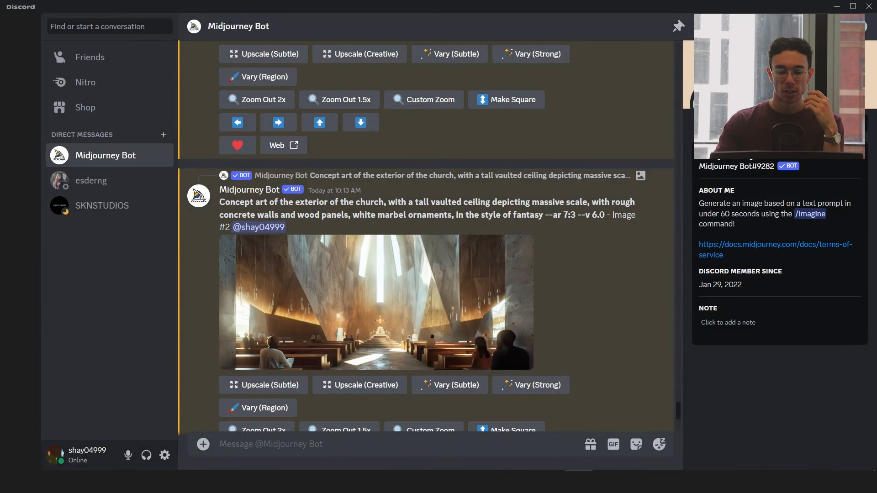
scroll("down", 3)
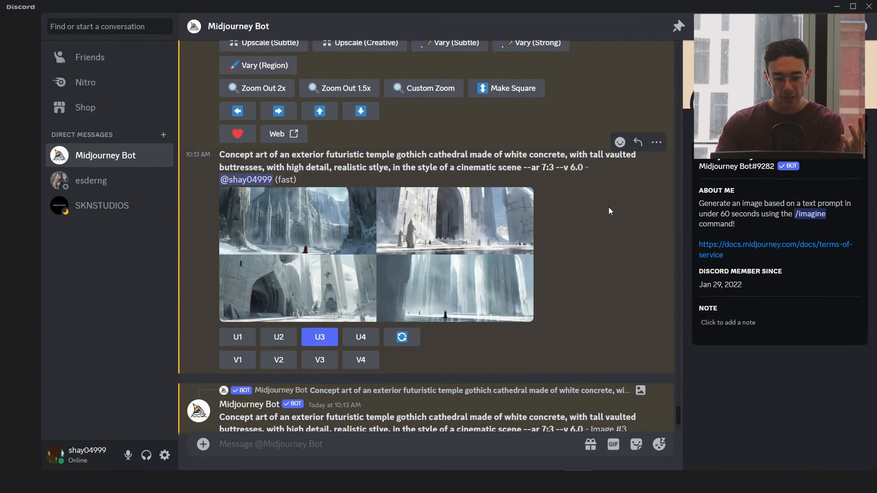
left_click(372, 255)
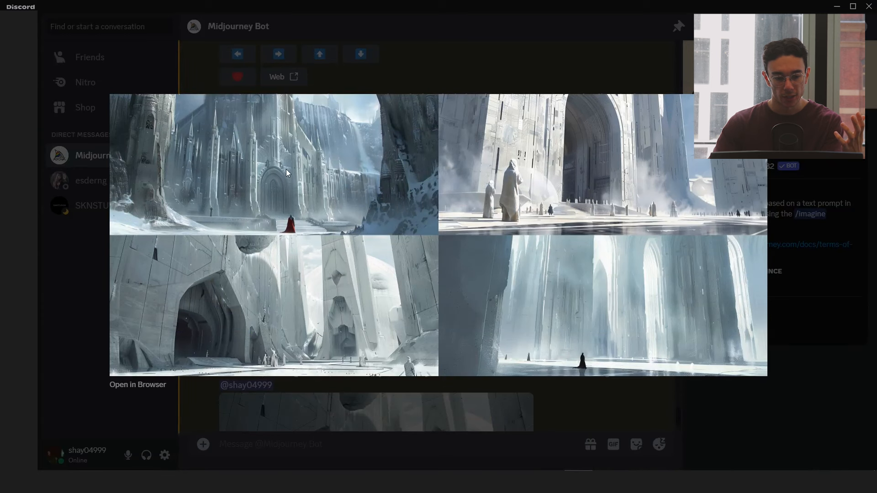